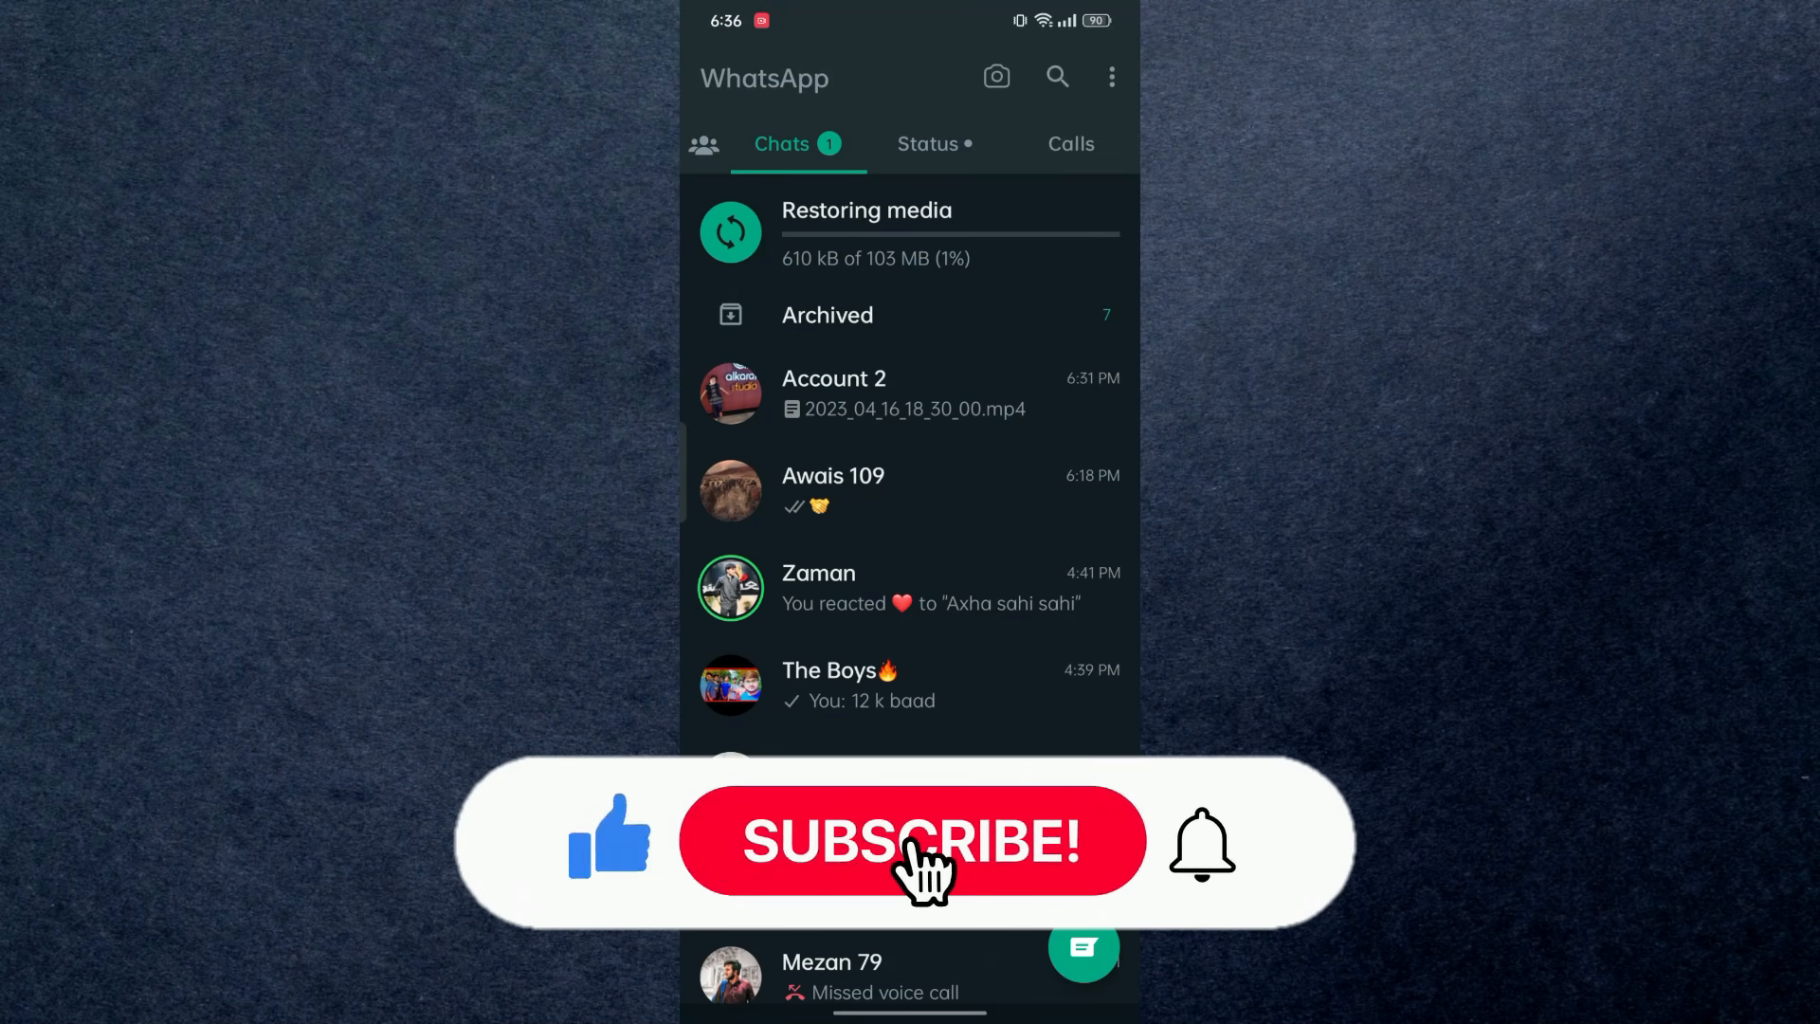
left_click(910, 842)
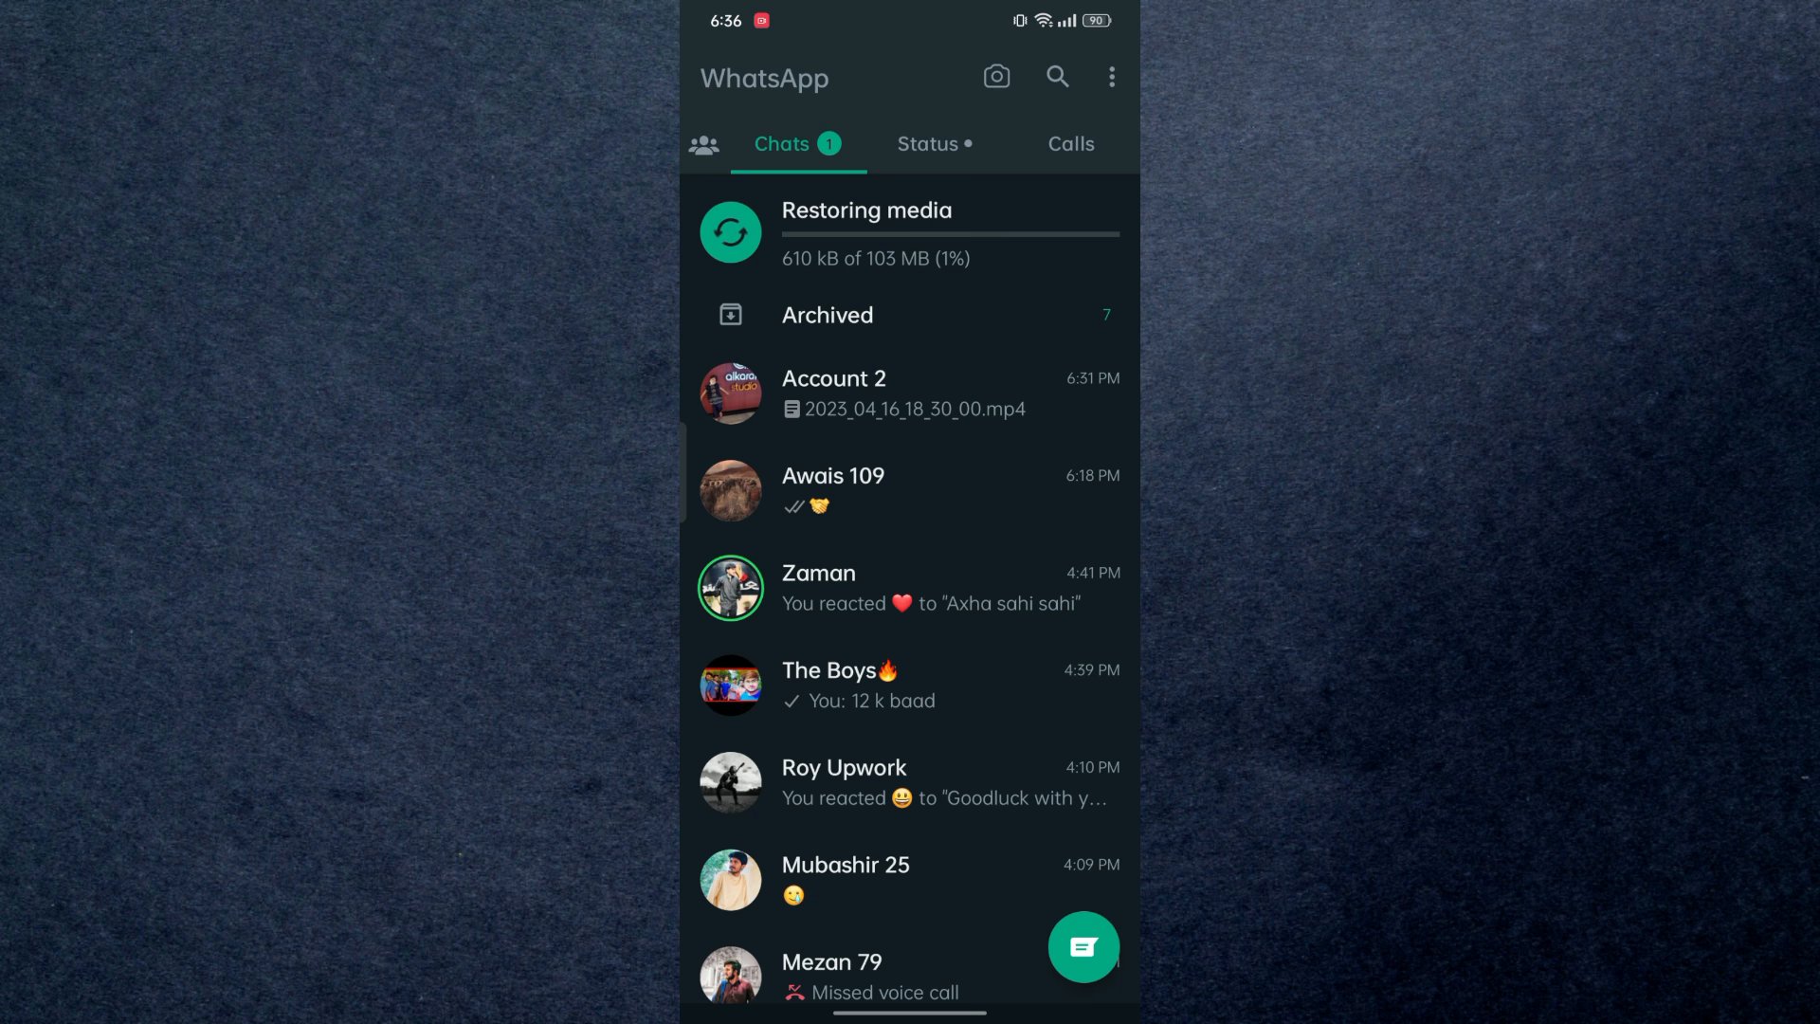
left_click(831, 685)
type("@")
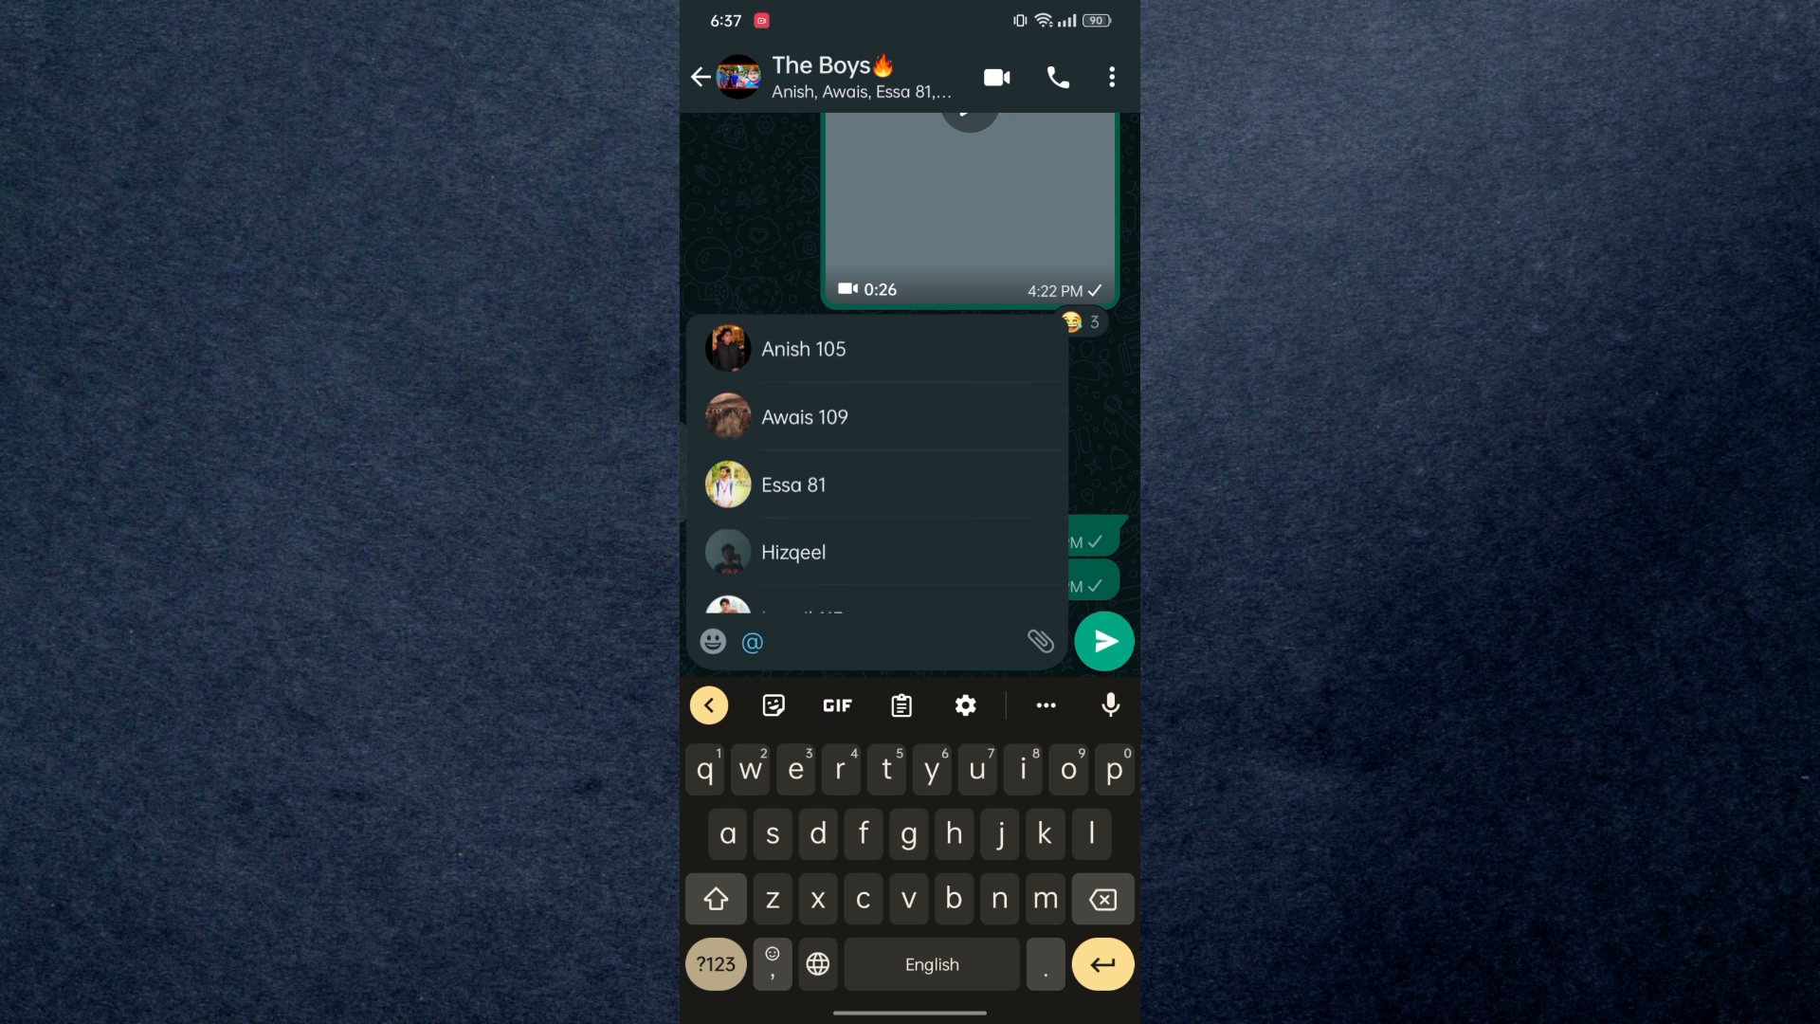
type("everyon")
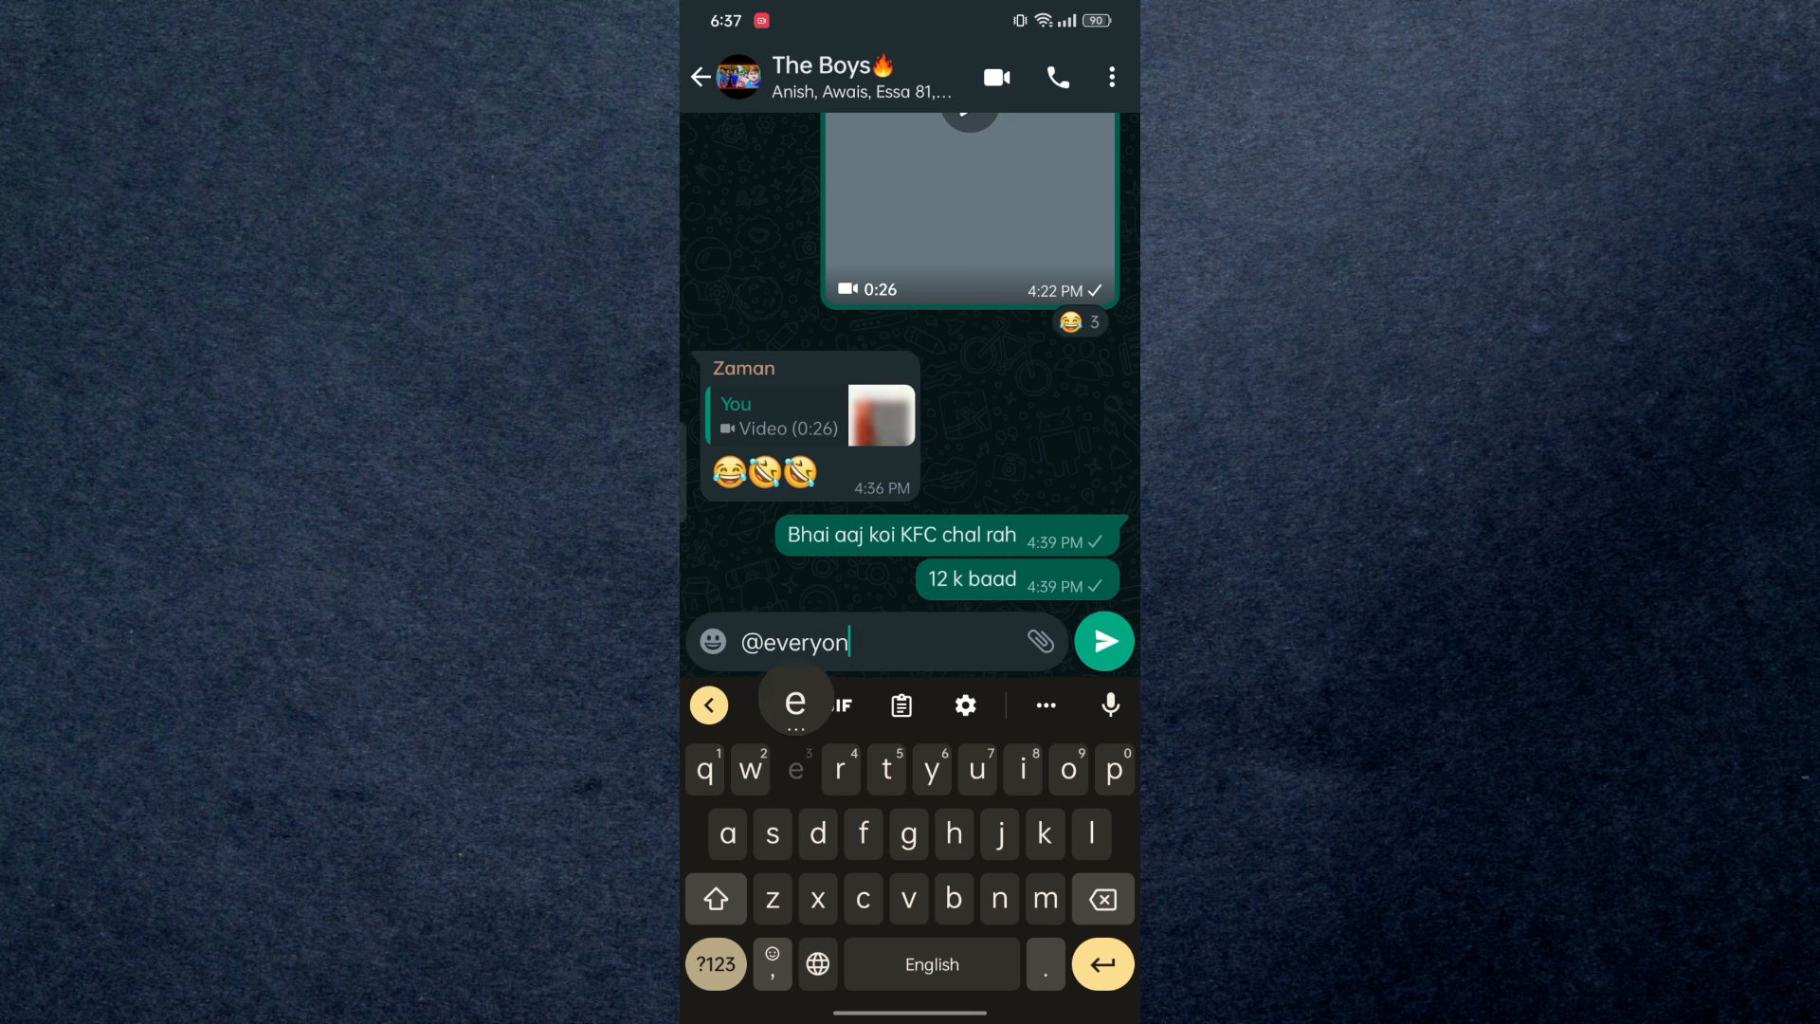
left_click(1102, 641)
type("@")
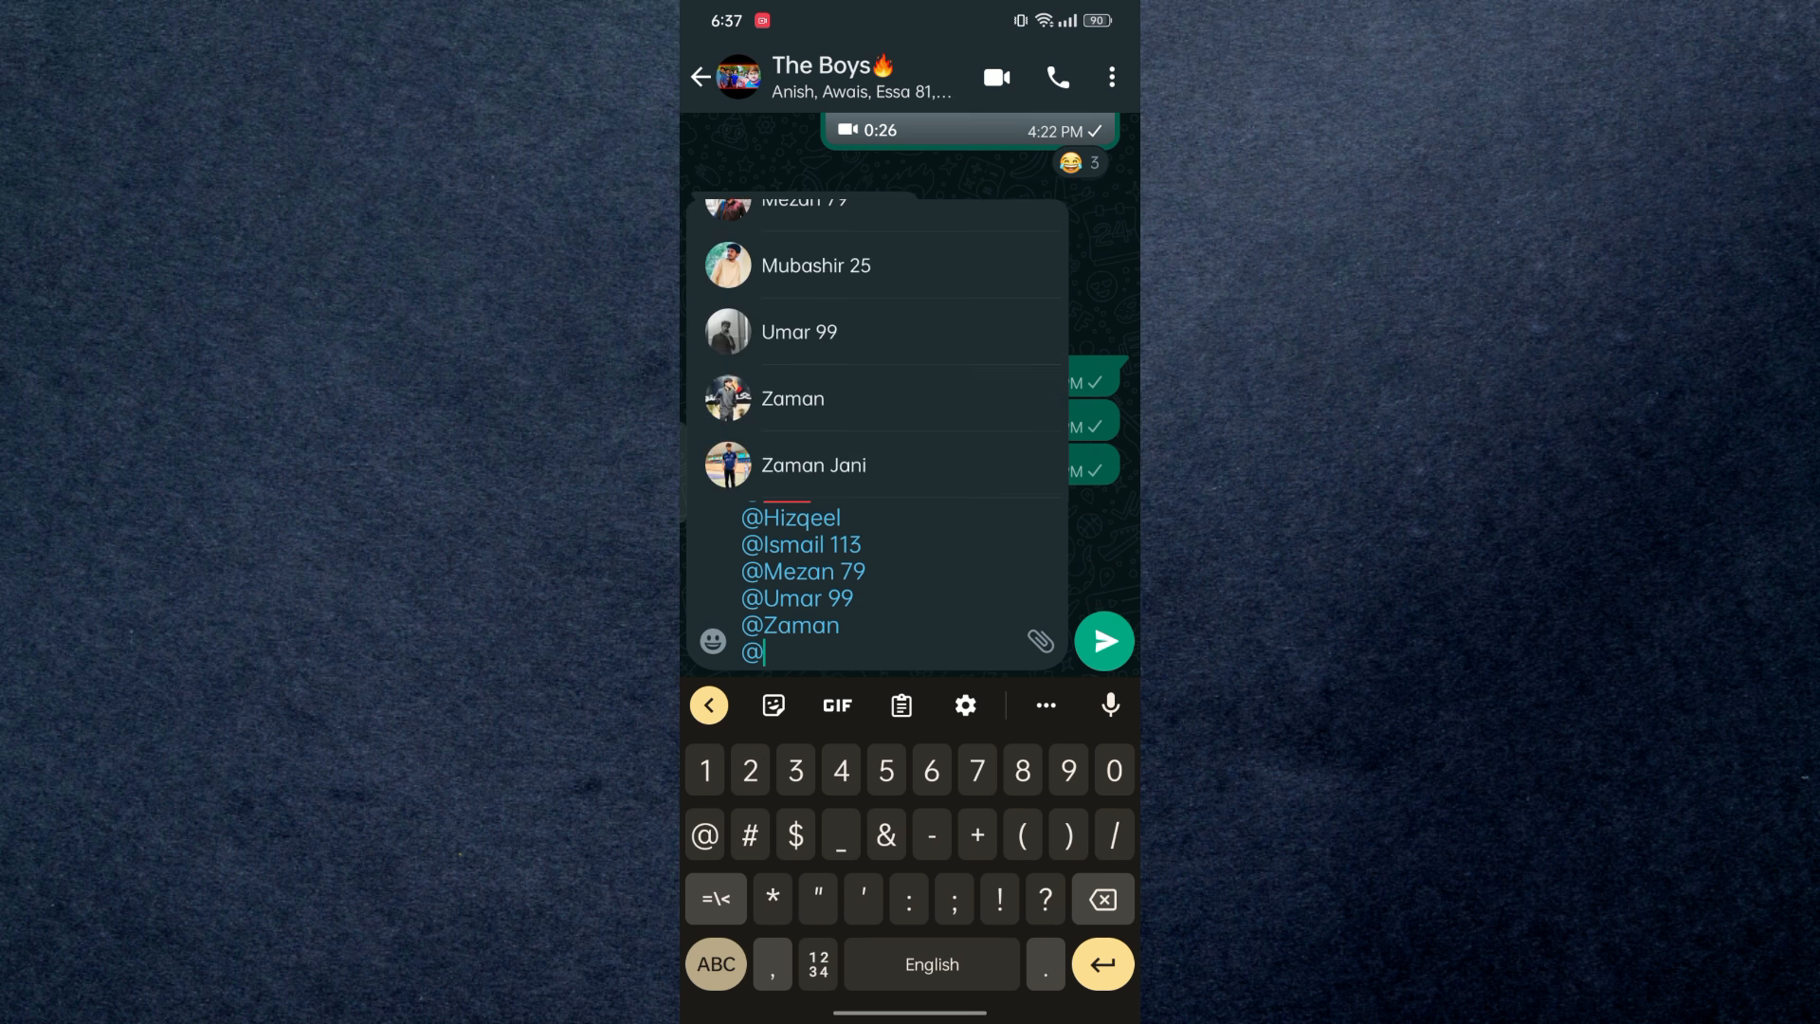
left_click(1101, 639)
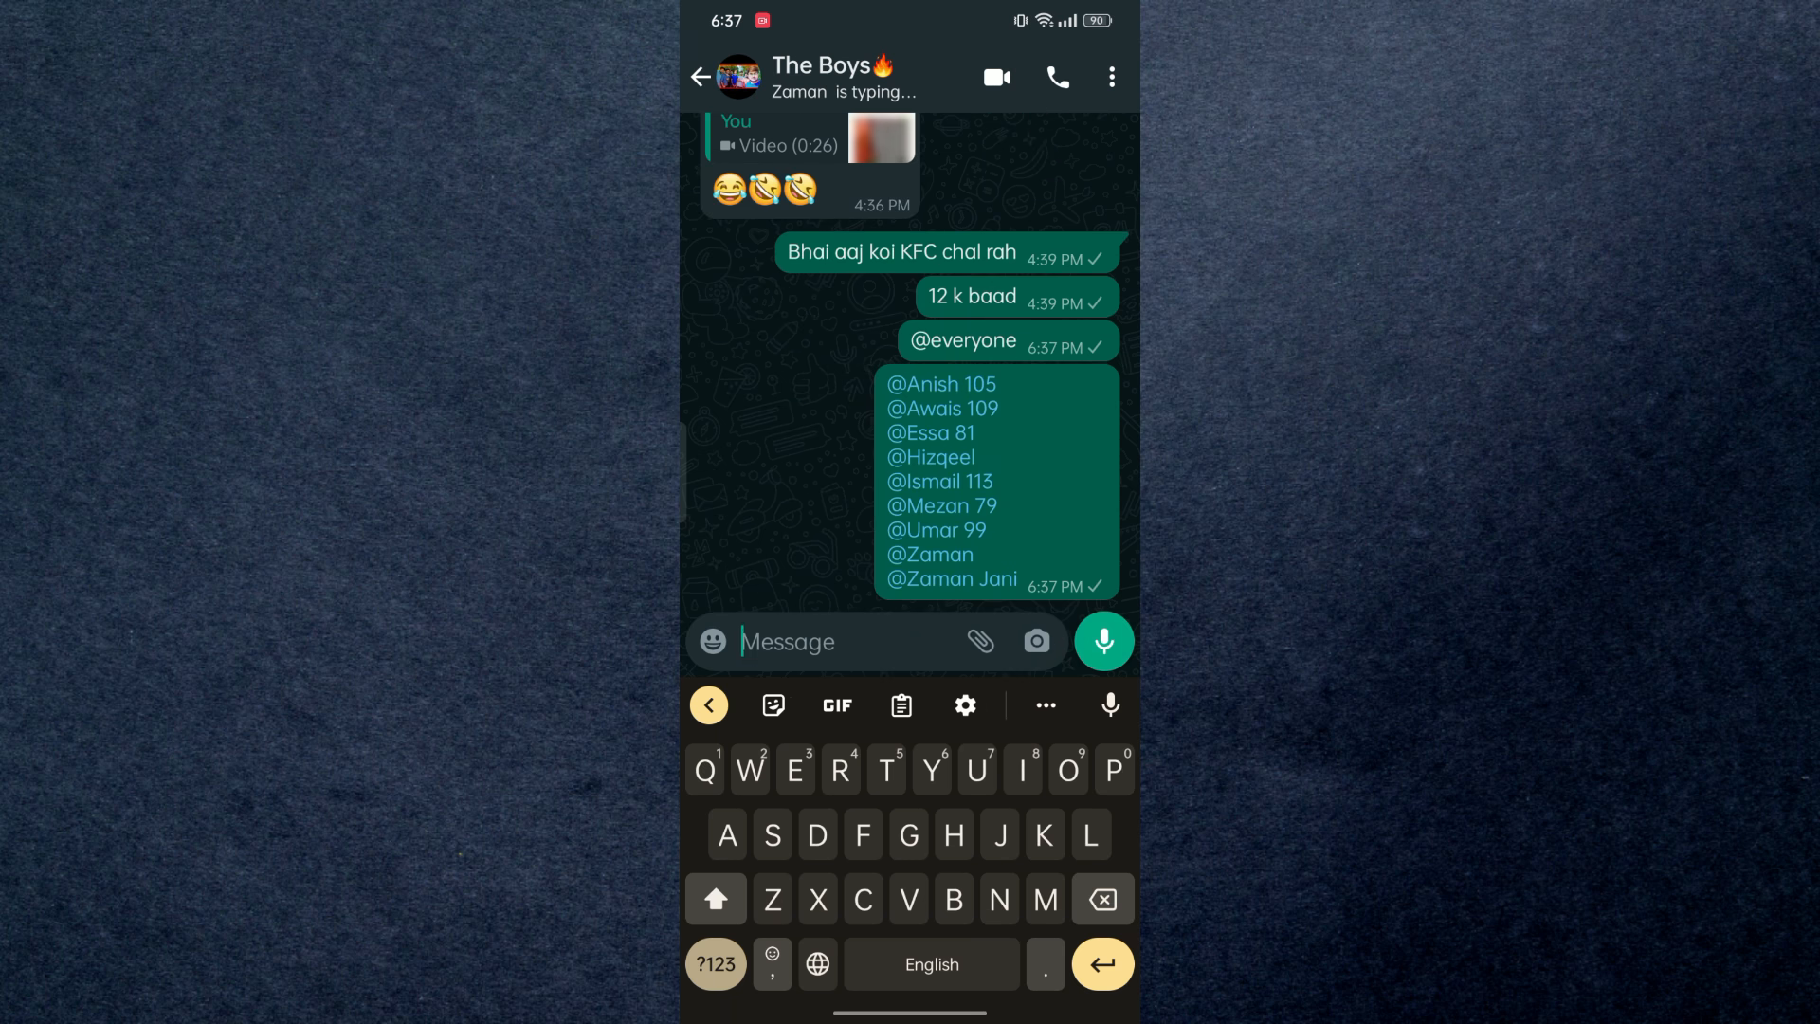